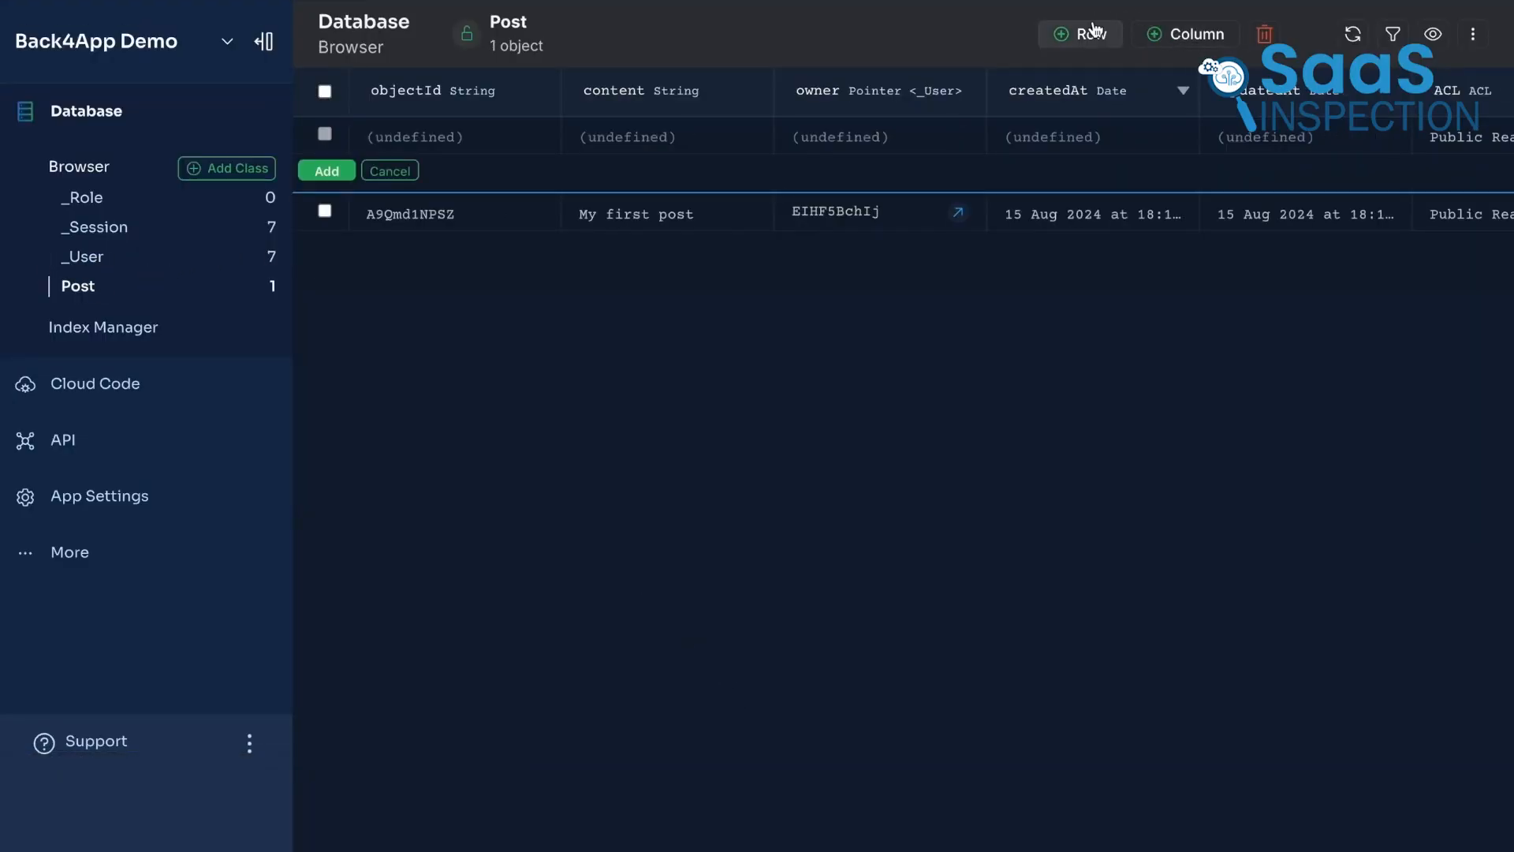
Fill 'New P' into the Add Row form for a new entry in the Post class.
type("New P")
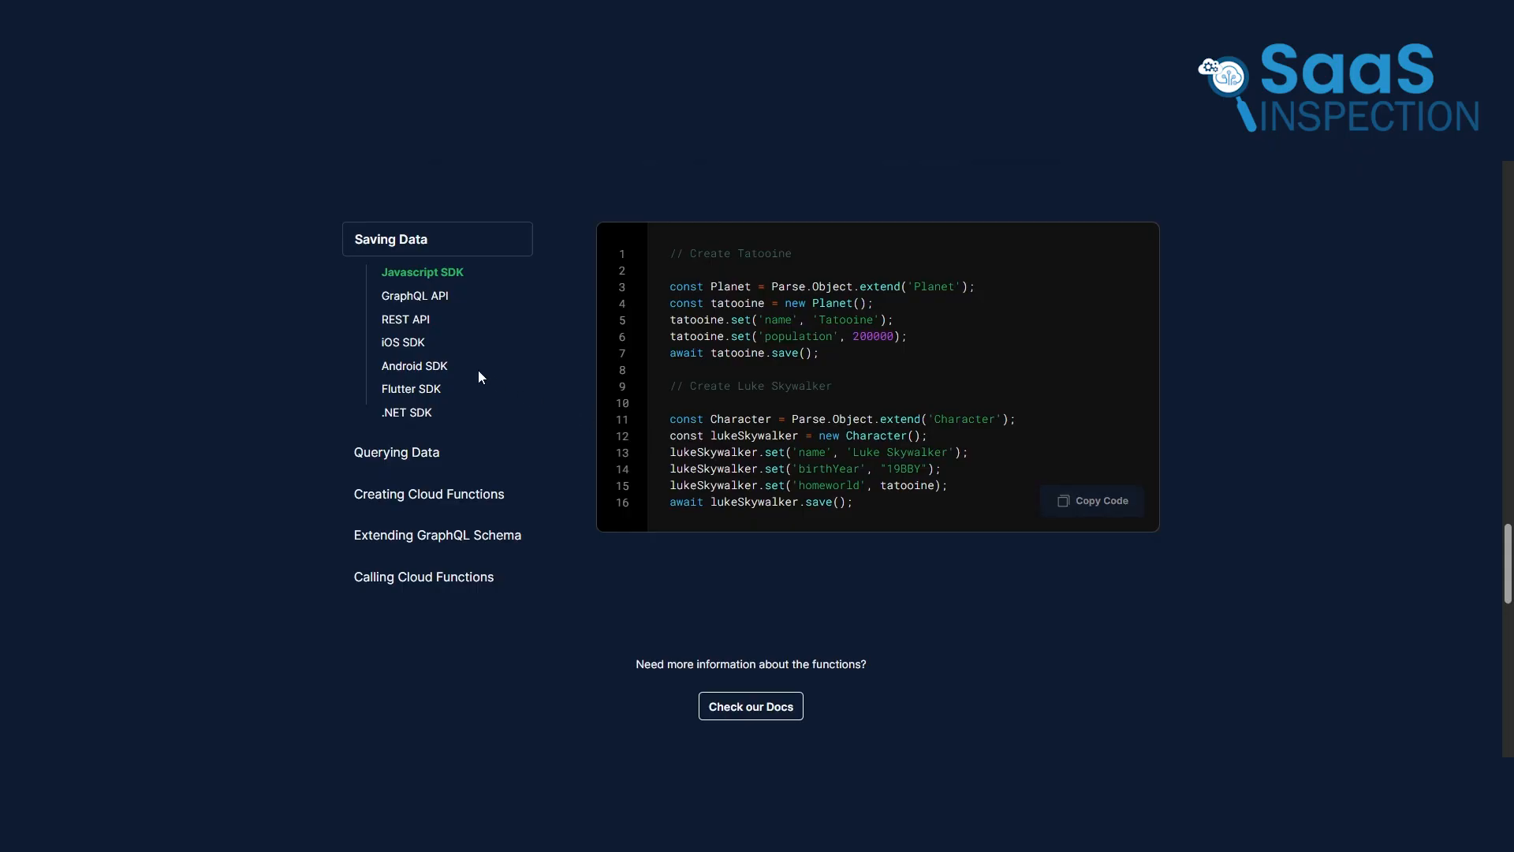
View the Saving Data sample in GraphQL, iOS, Flutter and .NET versions.
left_click(414, 296)
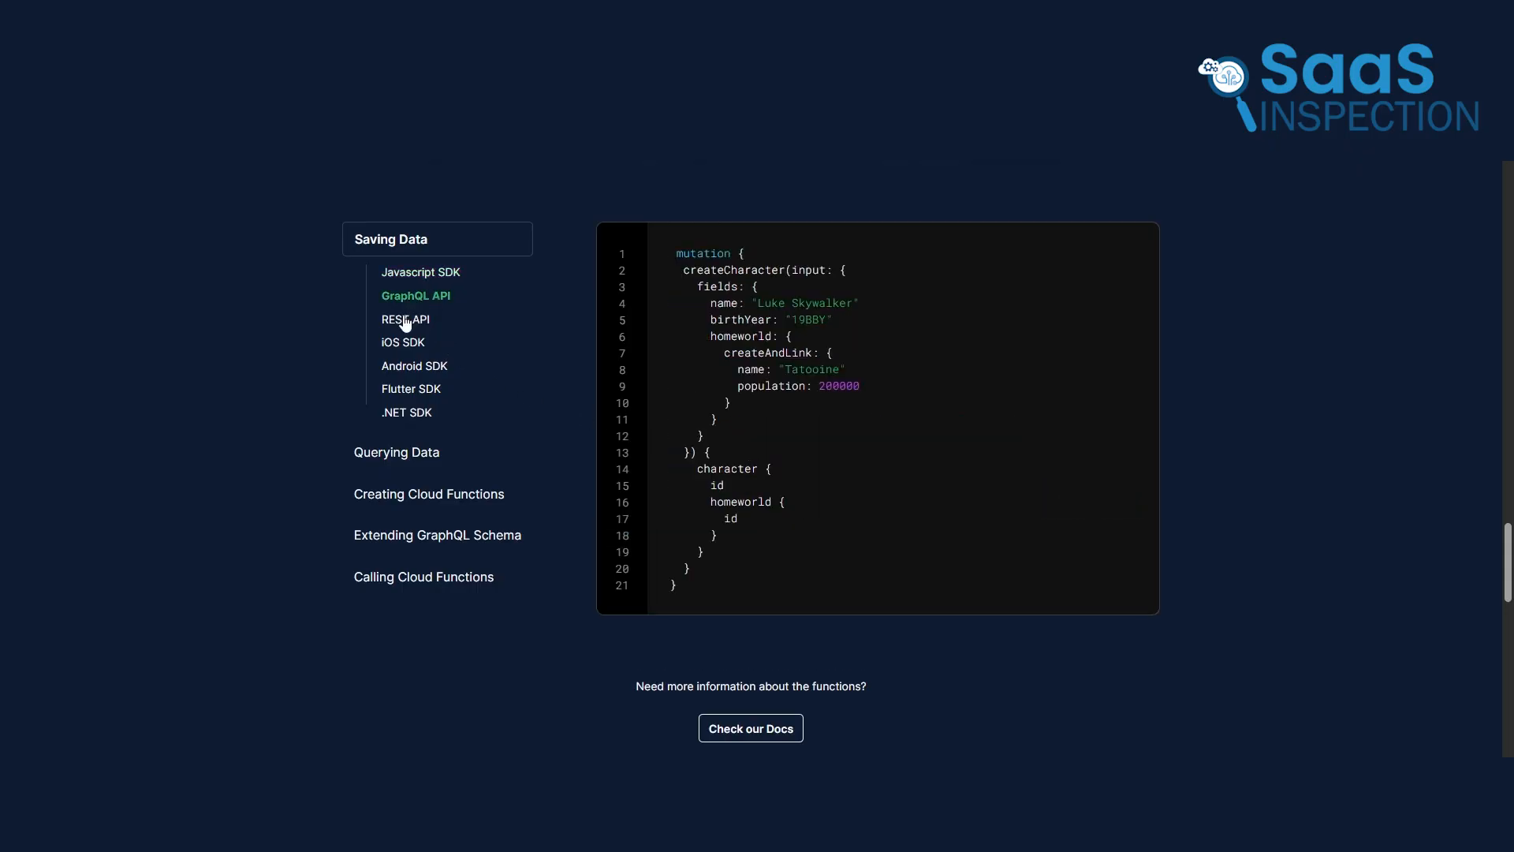
left_click(403, 341)
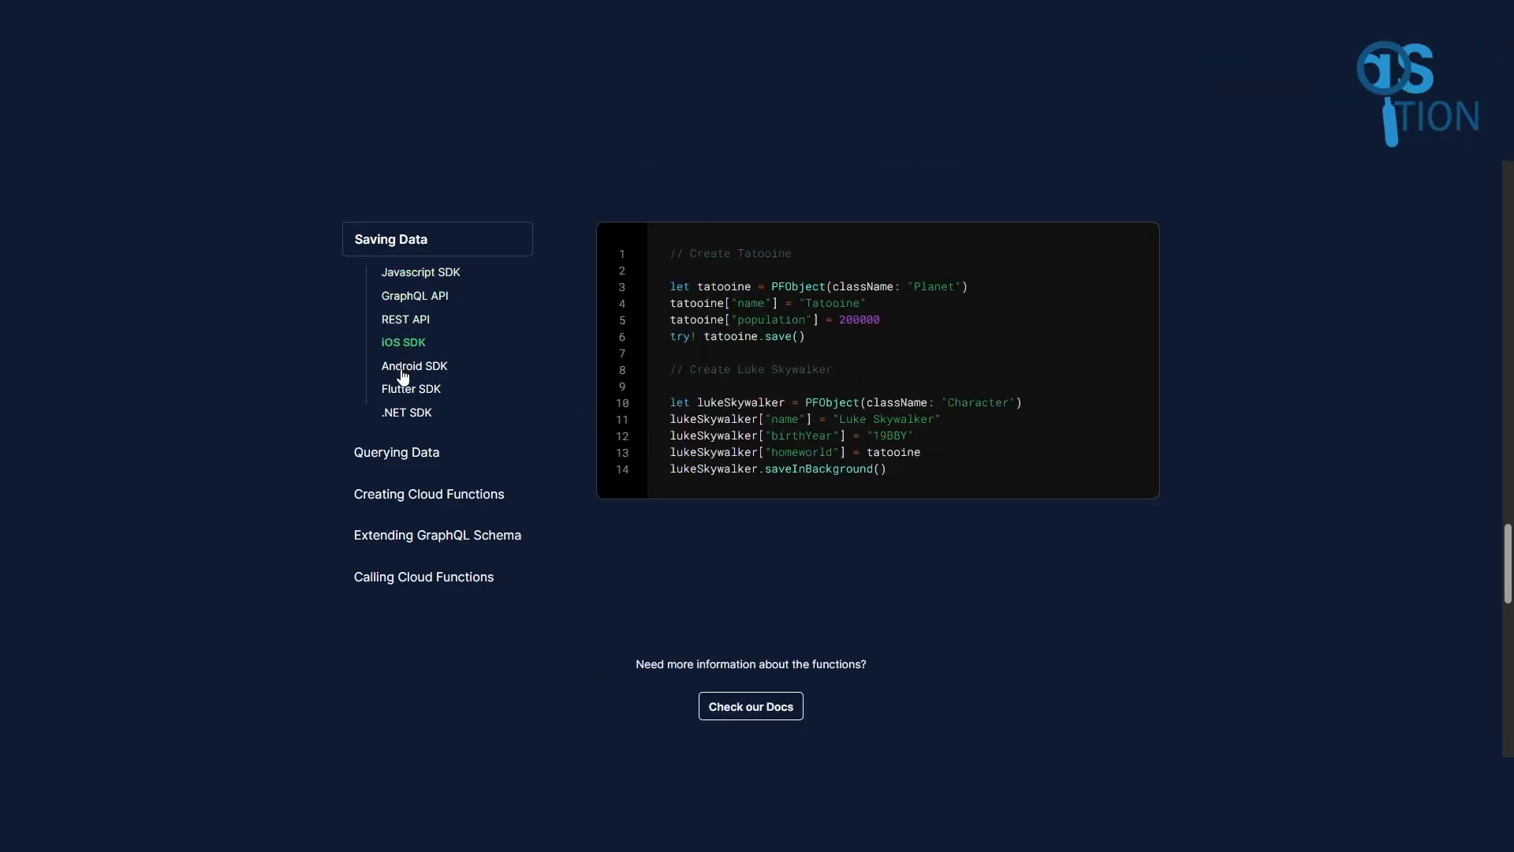
left_click(411, 389)
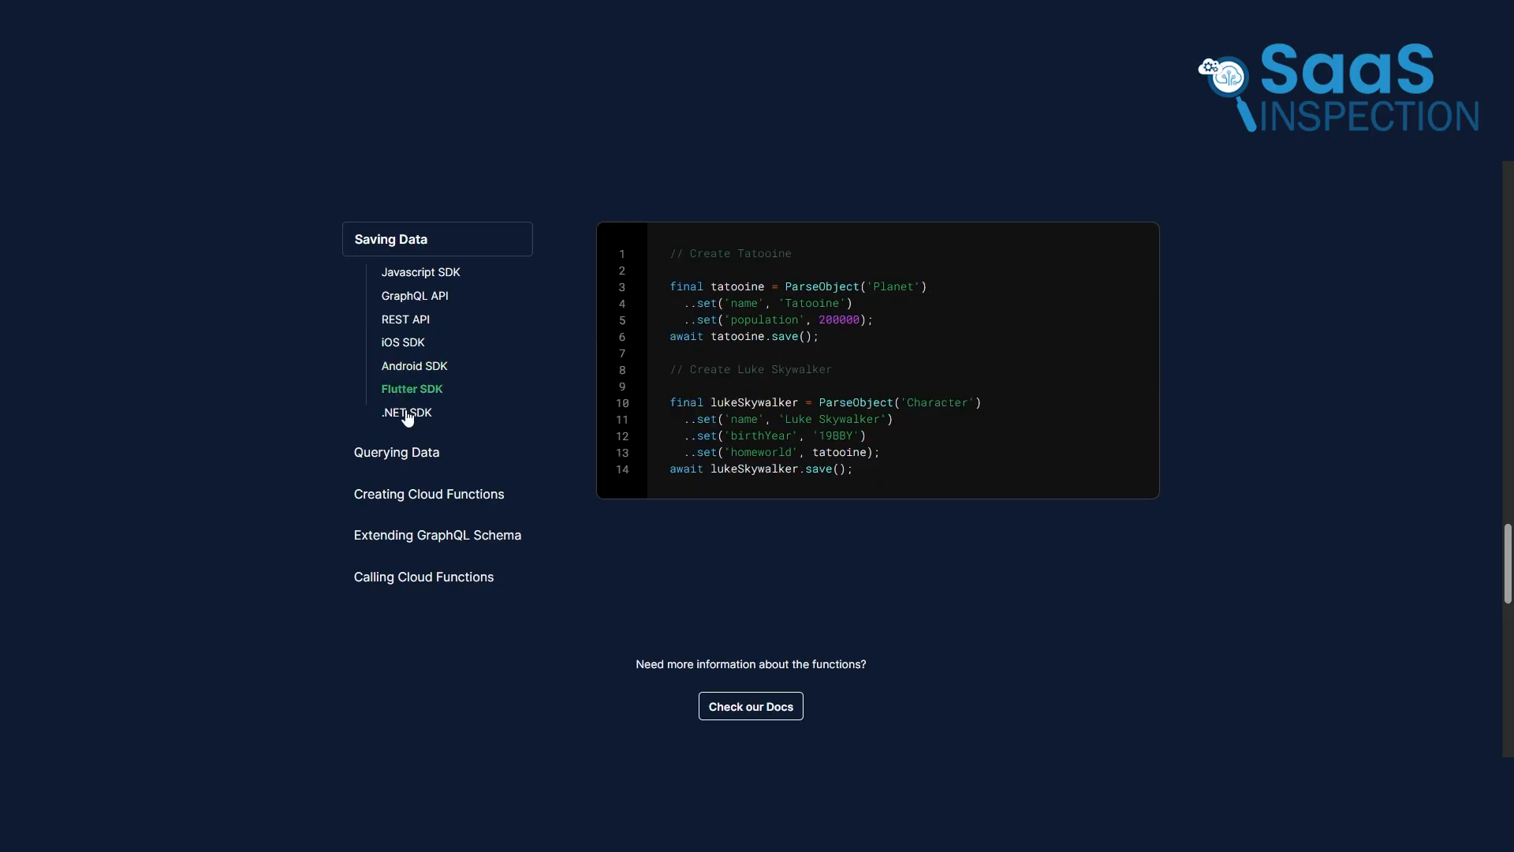
left_click(407, 412)
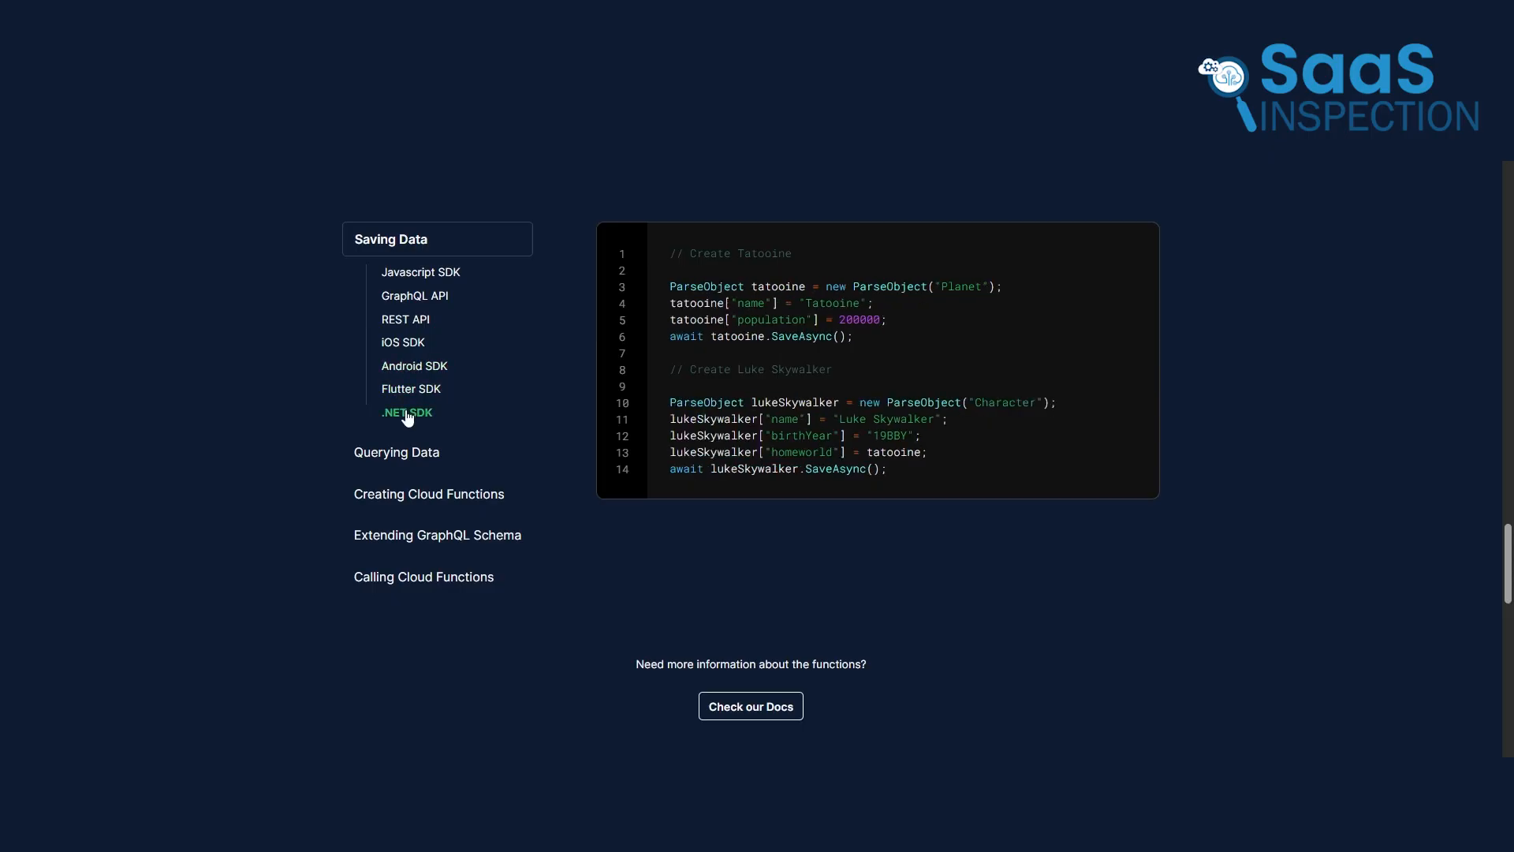
Review main.js in Cloud Code and deploy the pending getPosts function.
left_click(414, 366)
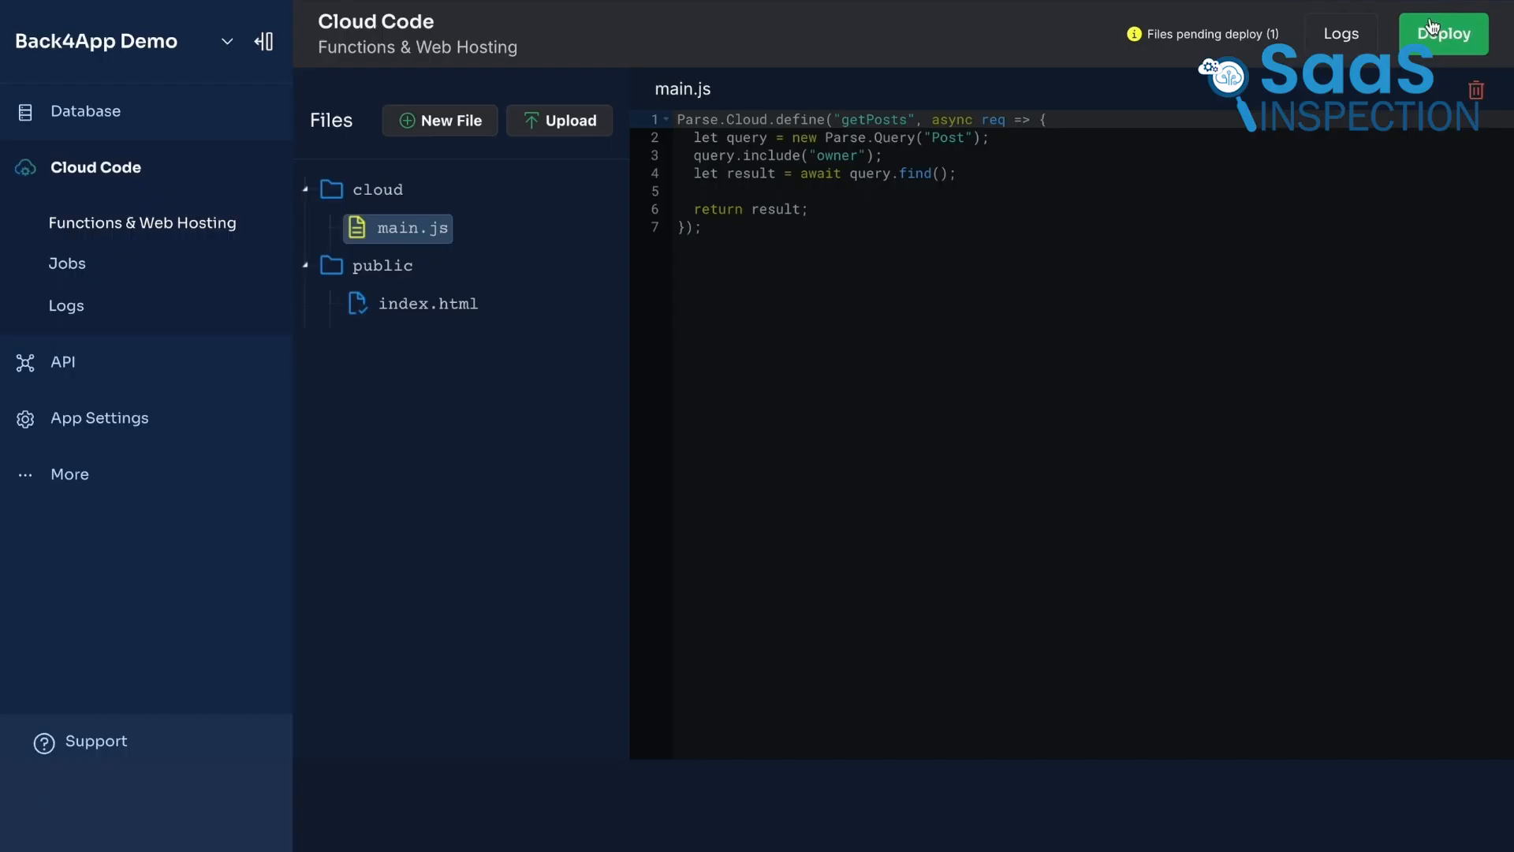
left_click(1438, 33)
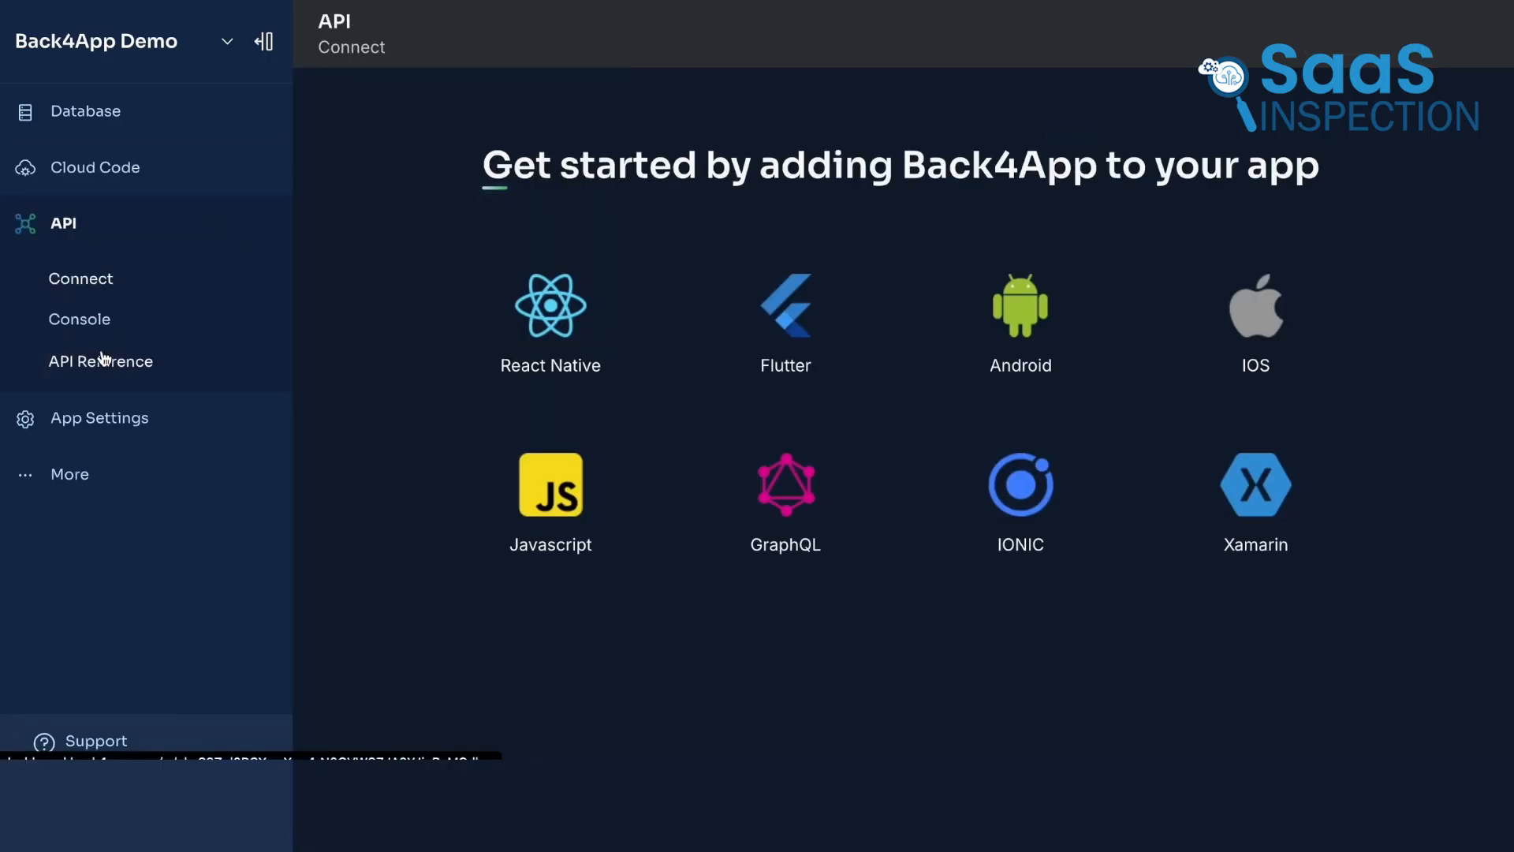
Send a POST to functions/getPosts from the REST console, returning My first post with owner Charles.
left_click(79, 318)
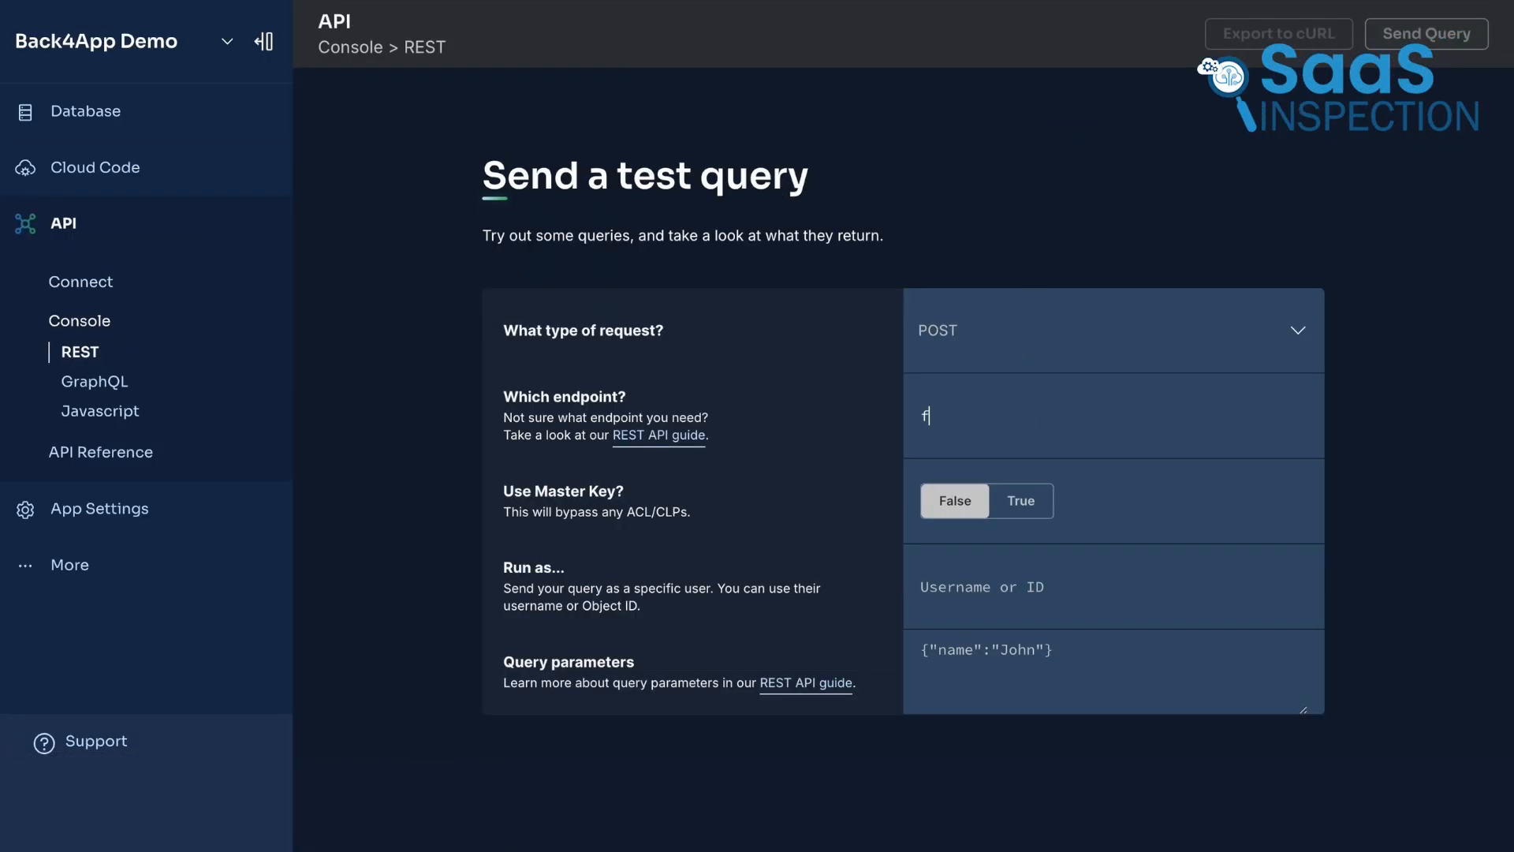
type("unctions/getP")
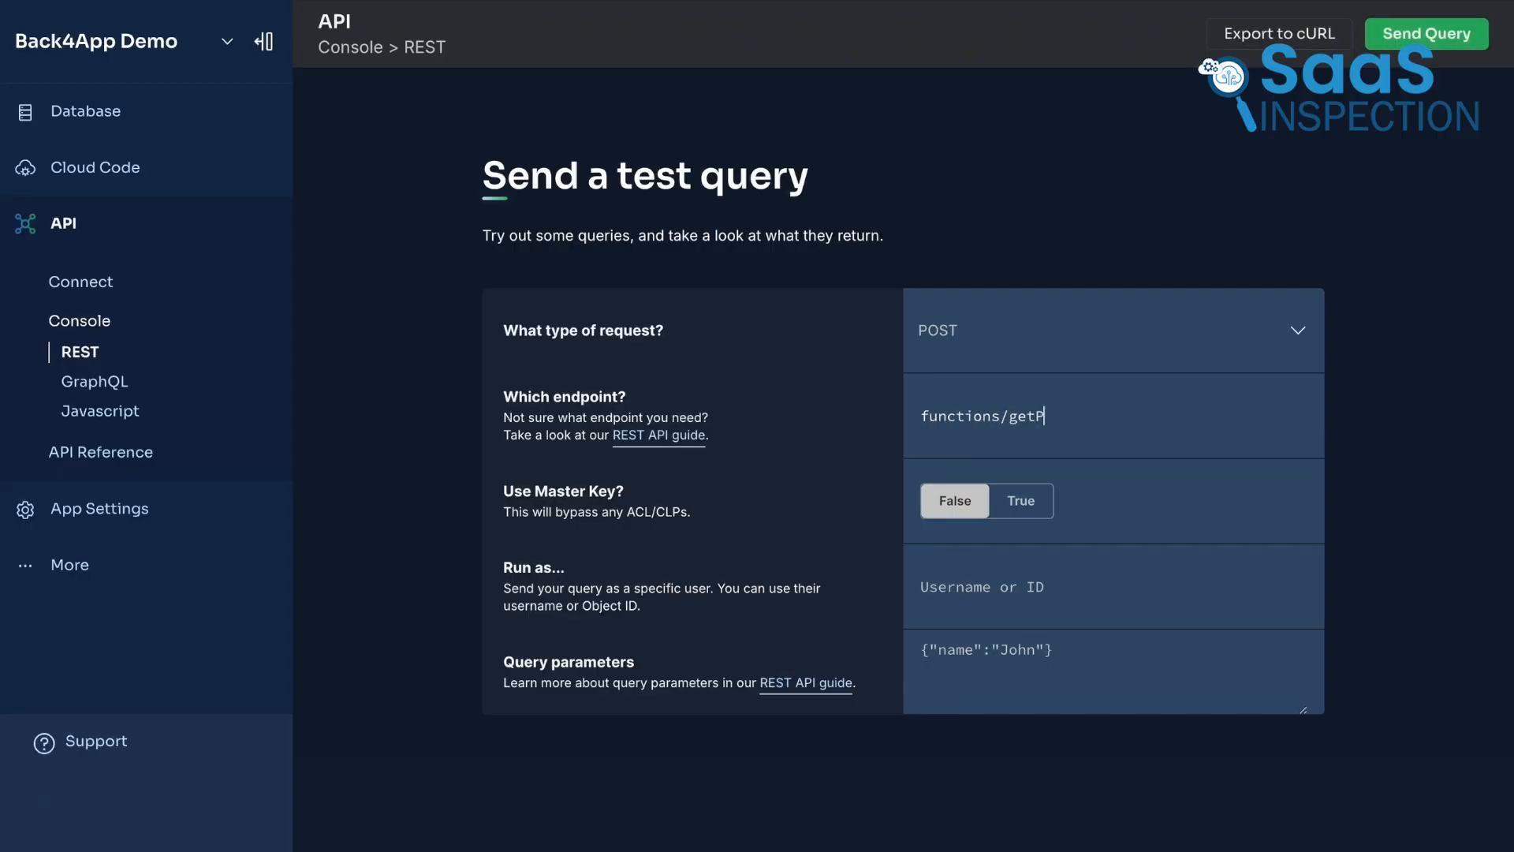
type("osts")
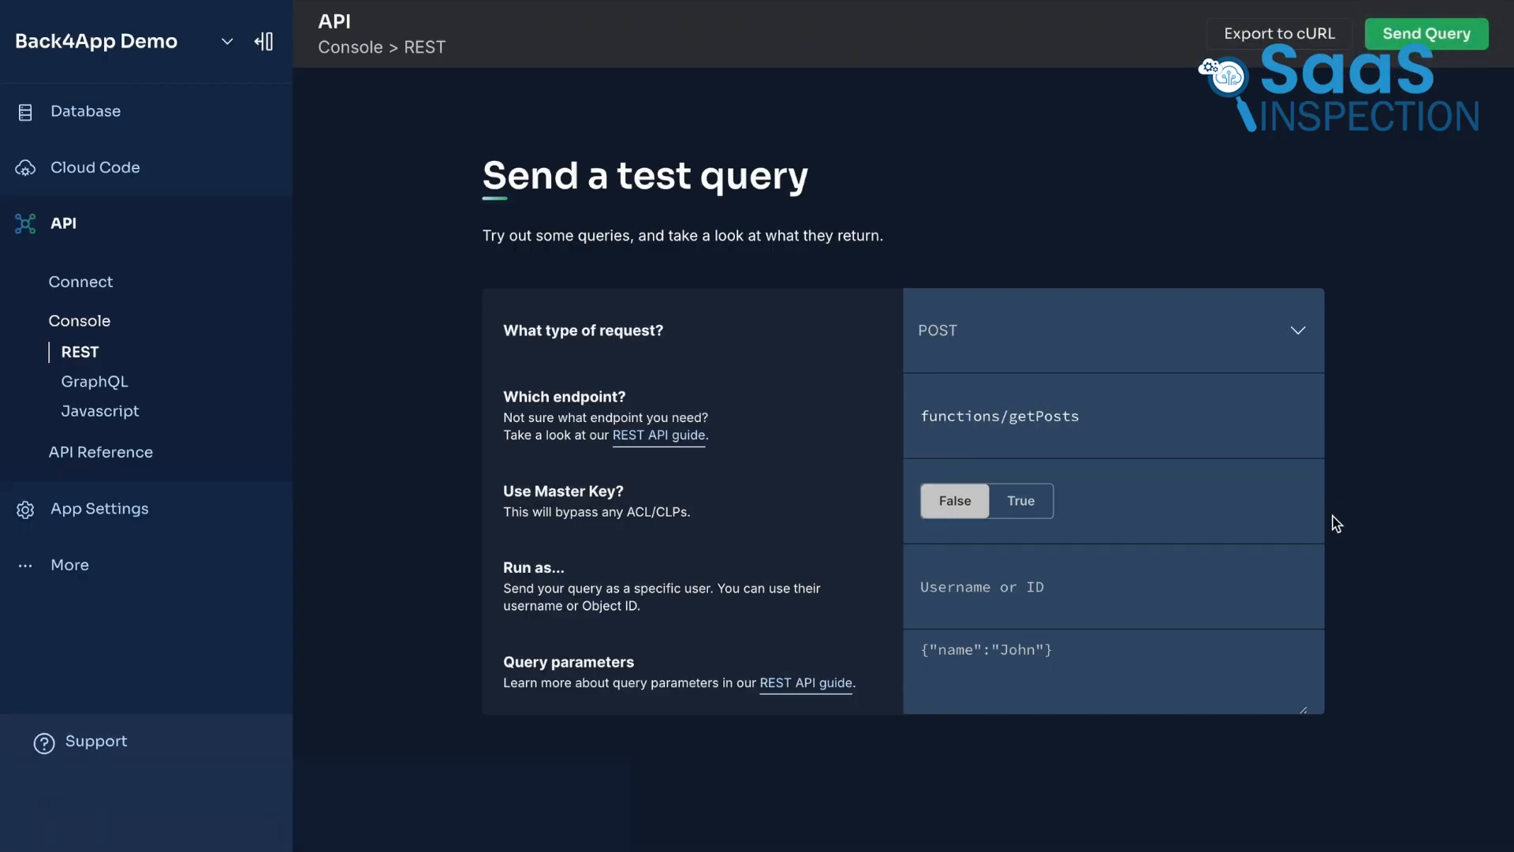
left_click(1427, 33)
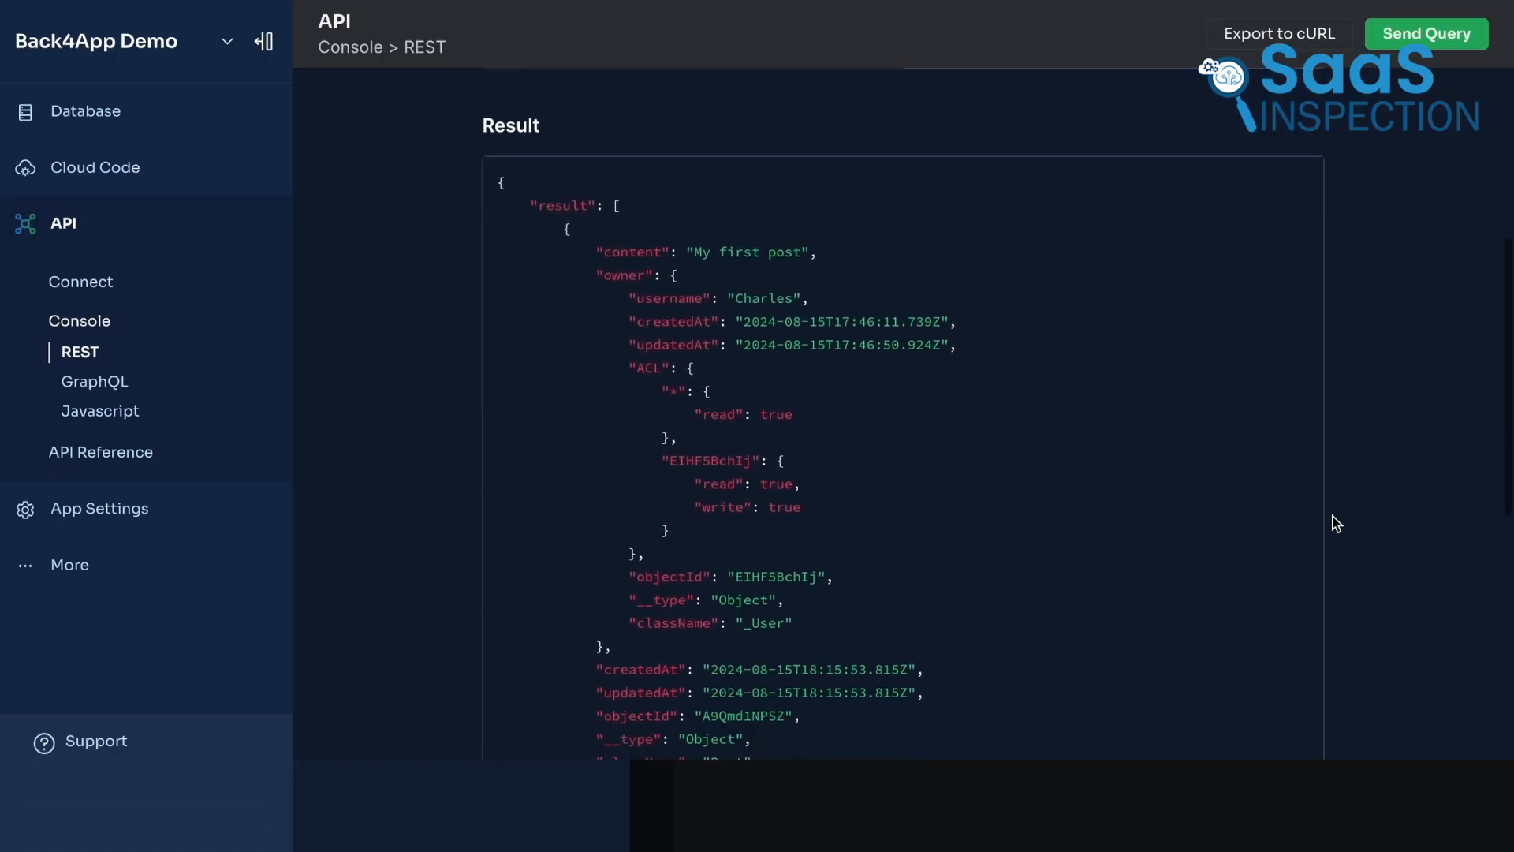